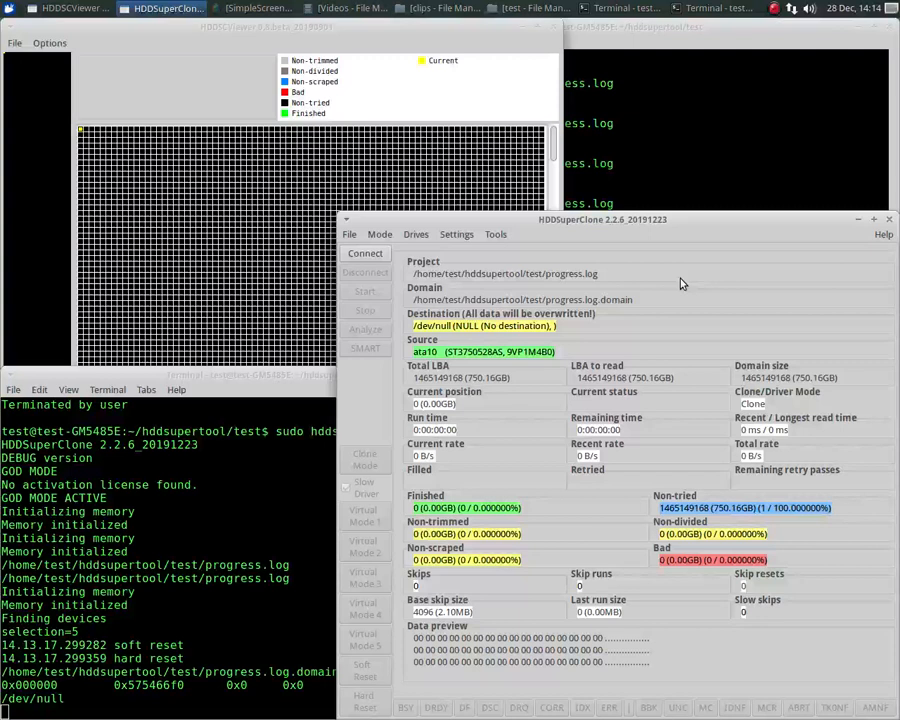
{"action": "mouse_move", "coordinate": [537, 363]}
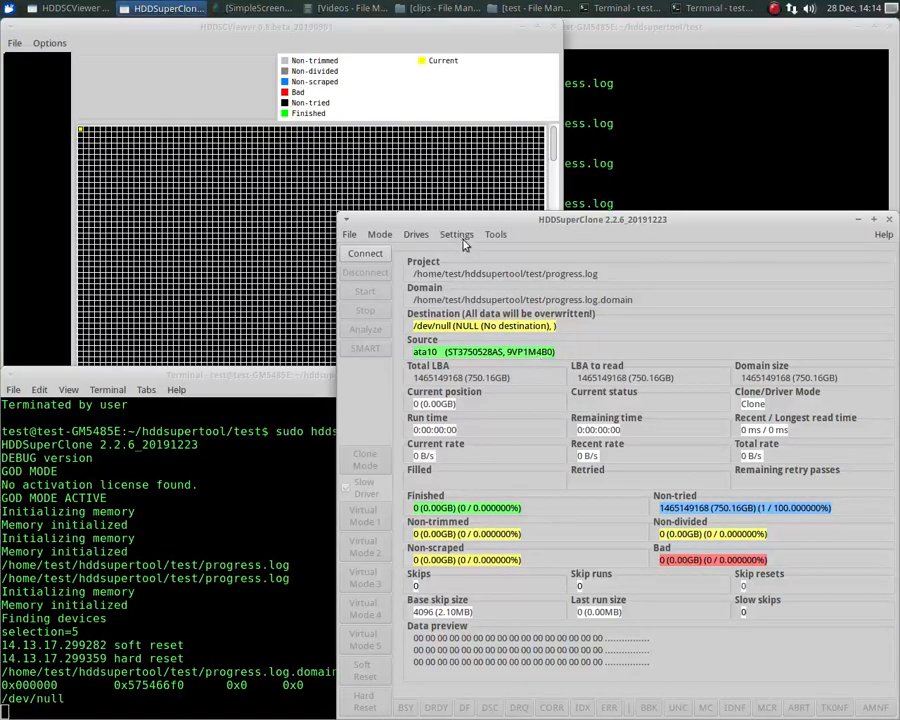
- Open the Settings menu listing clone, advanced, timer and relay settings
{"action": "left_click", "coordinate": [456, 234]}
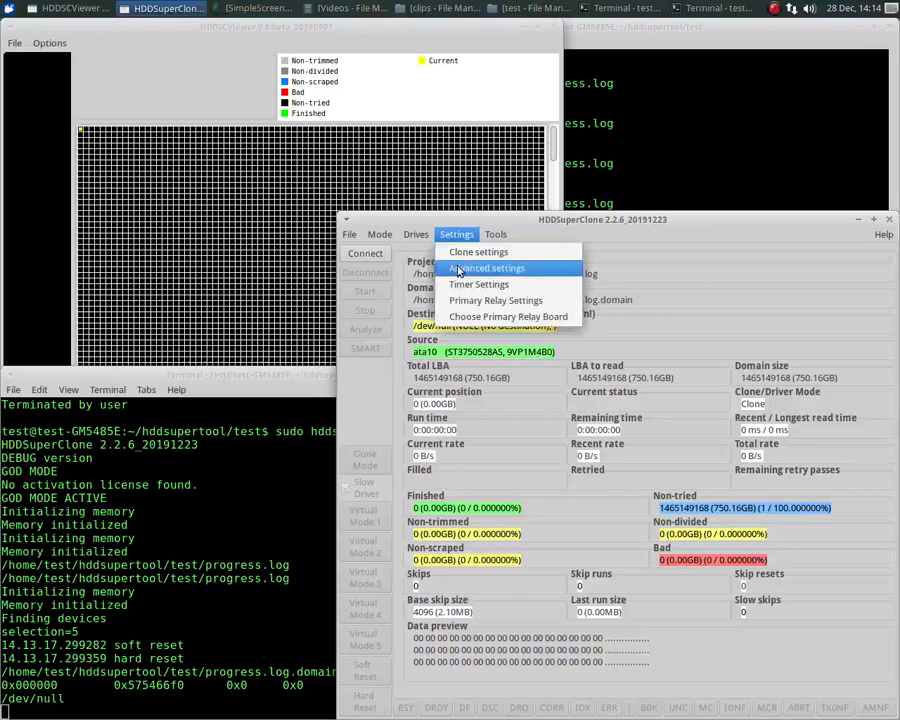
- Set Timer Settings to a 60000 ms soft reset time and a 120000 ms general timeout
{"action": "left_click", "coordinate": [478, 284]}
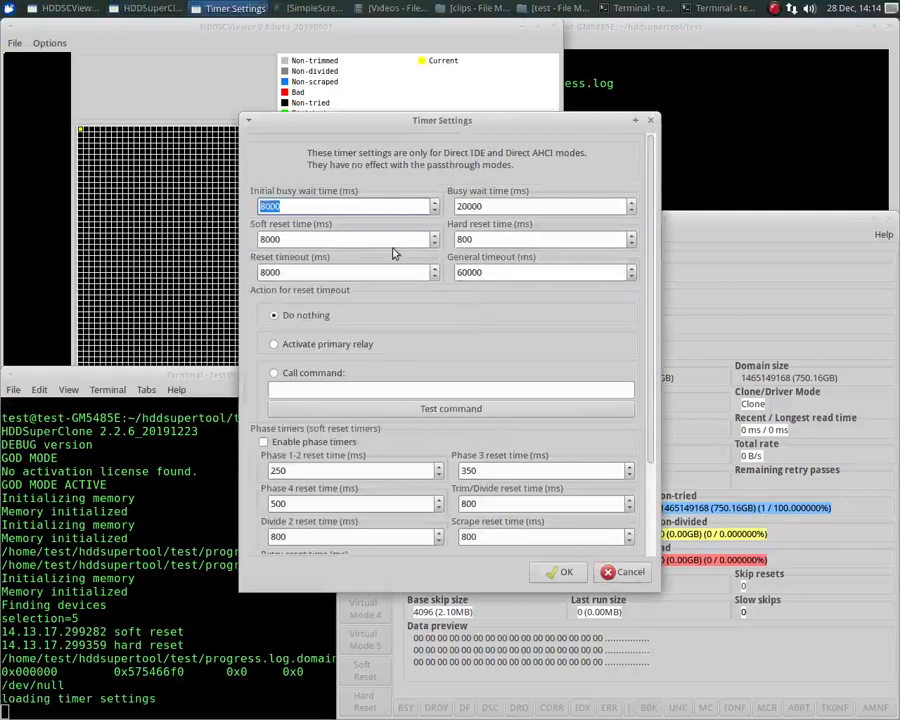
{"action": "left_click", "coordinate": [344, 238]}
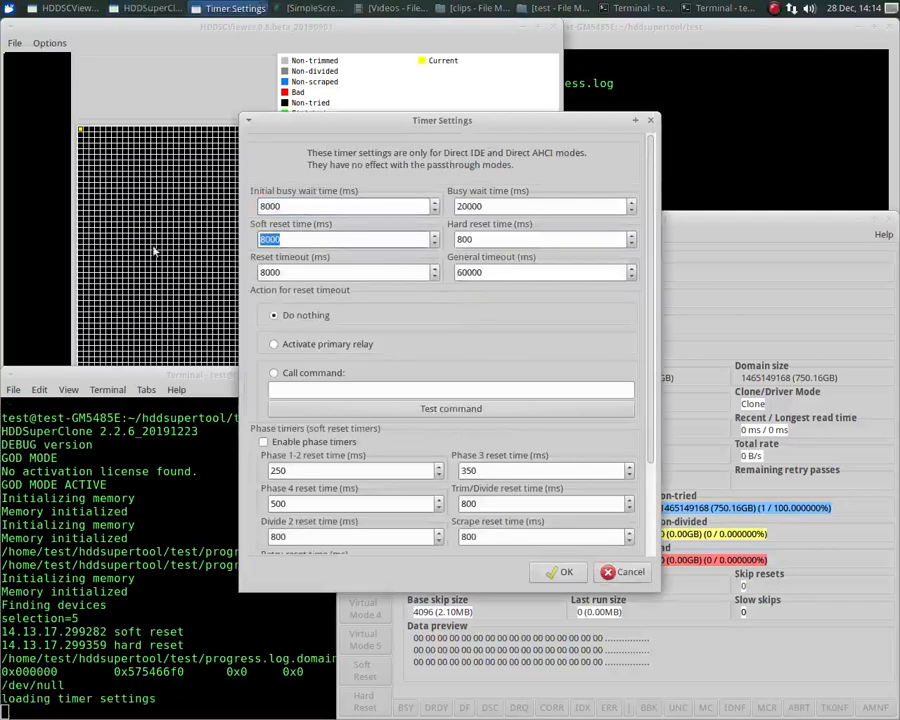
{"action": "type", "text": "60000"}
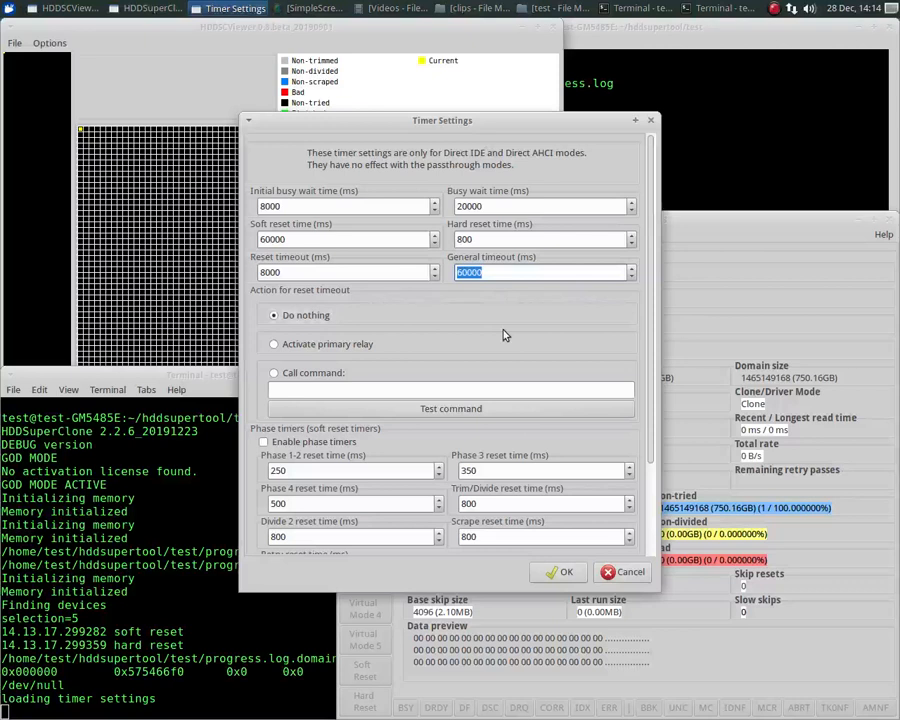
{"action": "type", "text": "120000"}
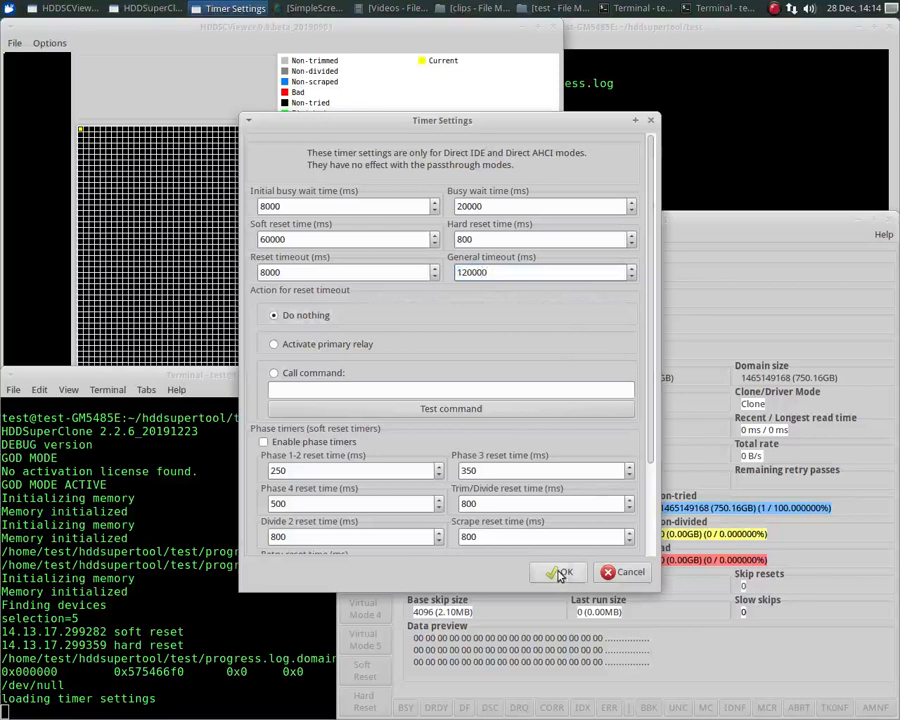
{"action": "left_click", "coordinate": [558, 572]}
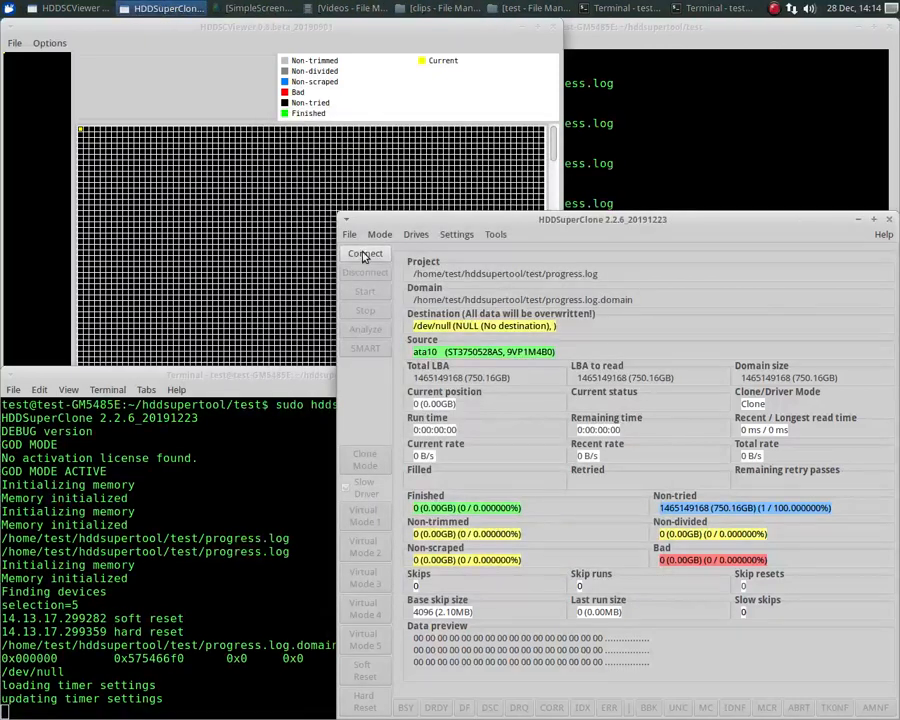
- Connect HDDSuperClone to the 750 GB source drive
{"action": "left_click", "coordinate": [364, 253]}
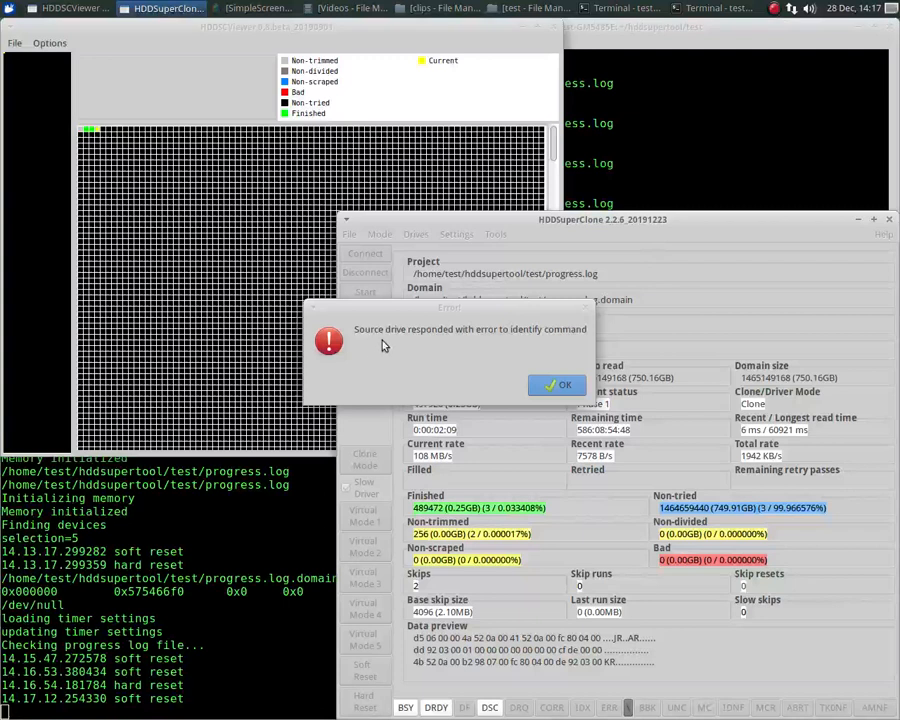
{"action": "mouse_move", "coordinate": [525, 342]}
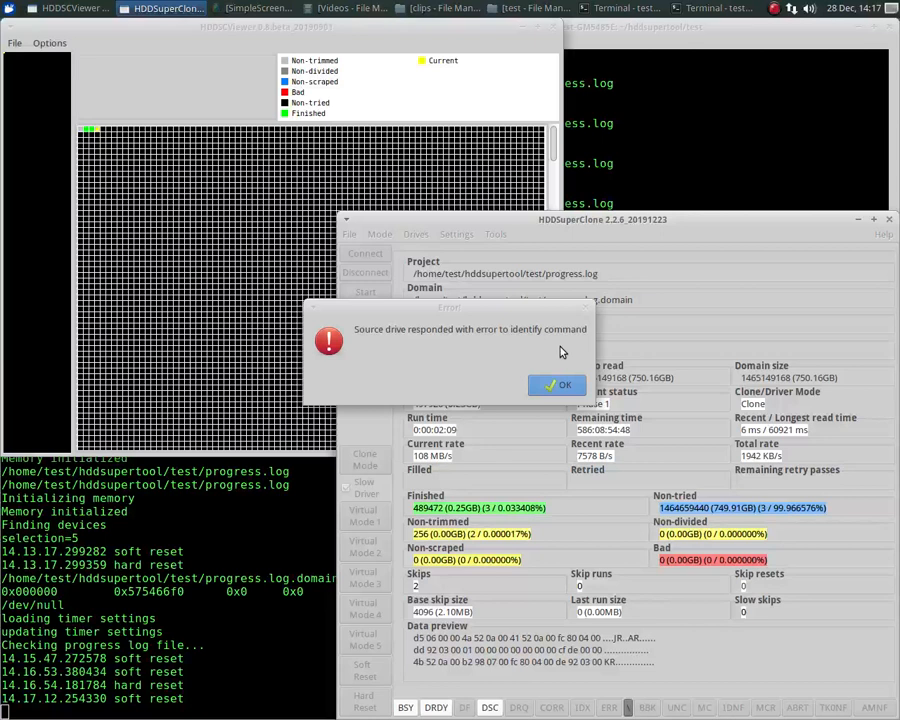
- Dismiss the identify-error and rescue-stopped dialogs after 0.33 GB finished
{"action": "left_click", "coordinate": [557, 385]}
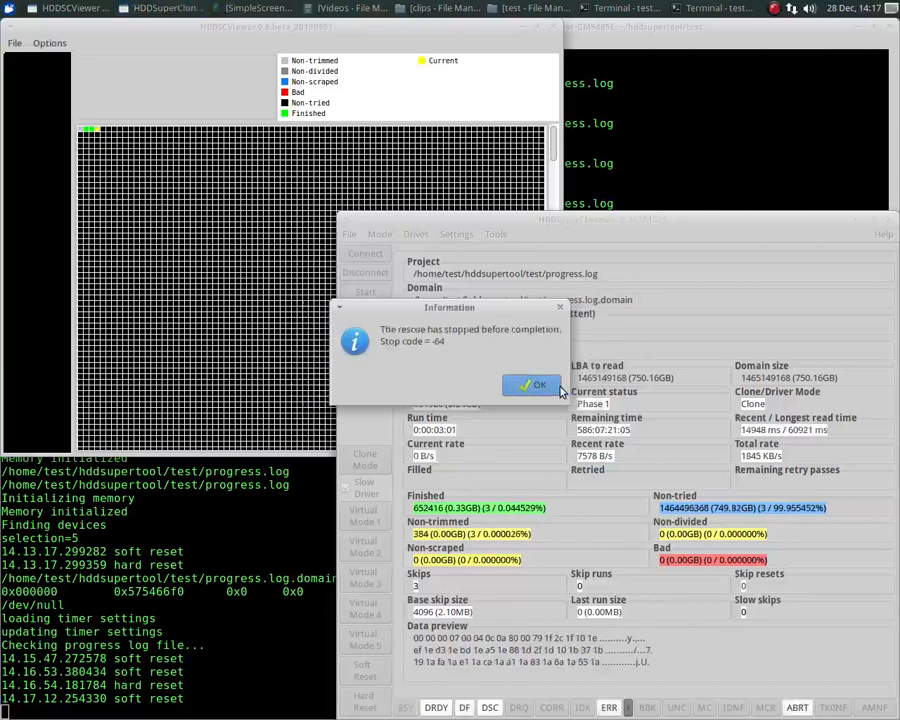
{"action": "left_click", "coordinate": [531, 385]}
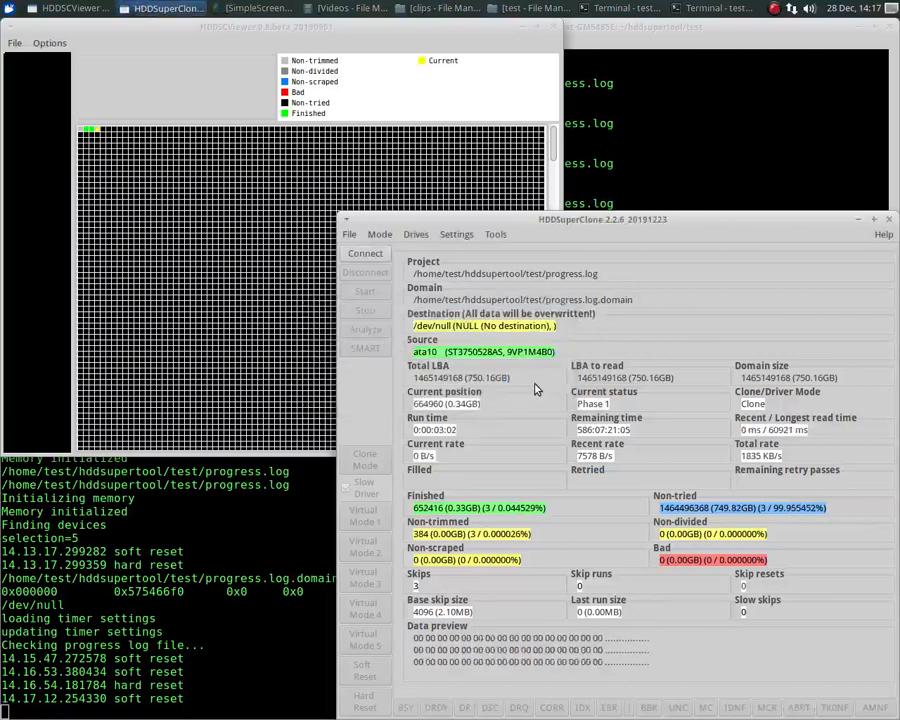
{"action": "mouse_move", "coordinate": [790, 446]}
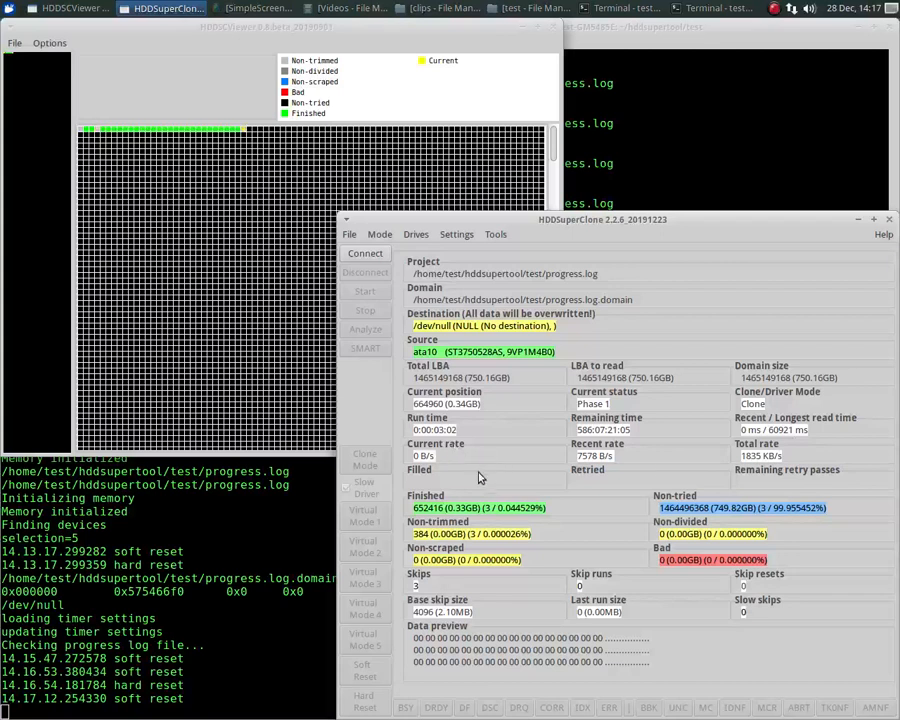
{"action": "mouse_move", "coordinate": [250, 237]}
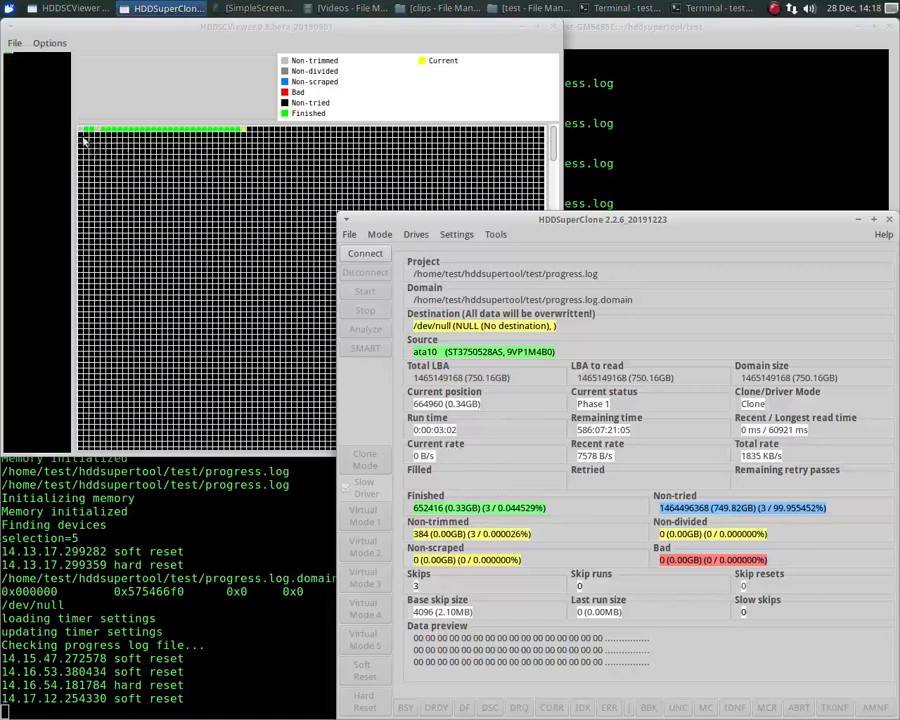
{"action": "mouse_move", "coordinate": [248, 137]}
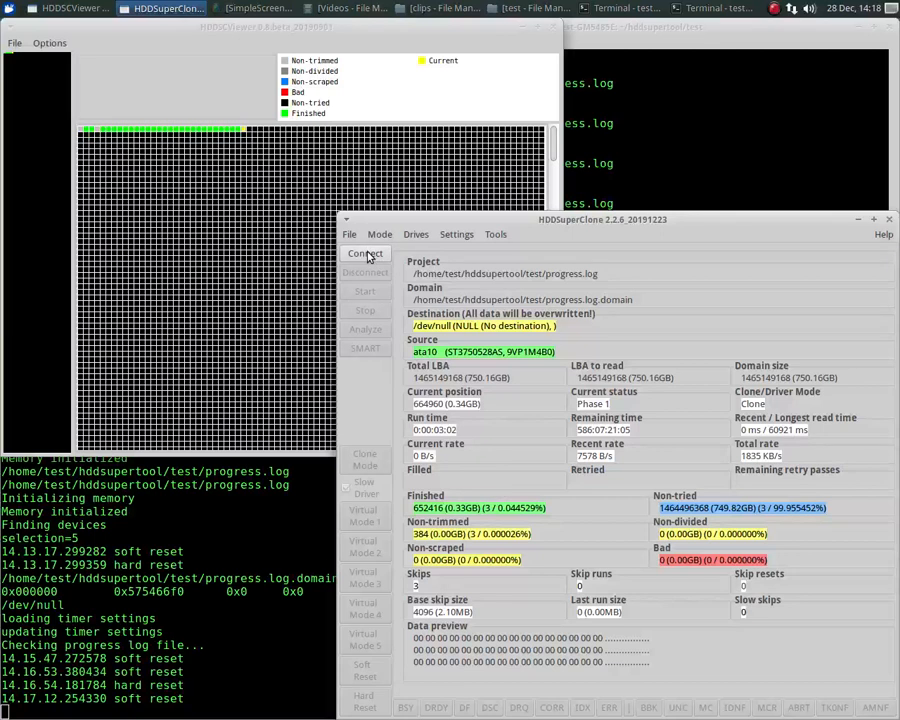
- Reconnect and restart the rescue, then dismiss the repeated identify error and stop notice
{"action": "left_click", "coordinate": [365, 253]}
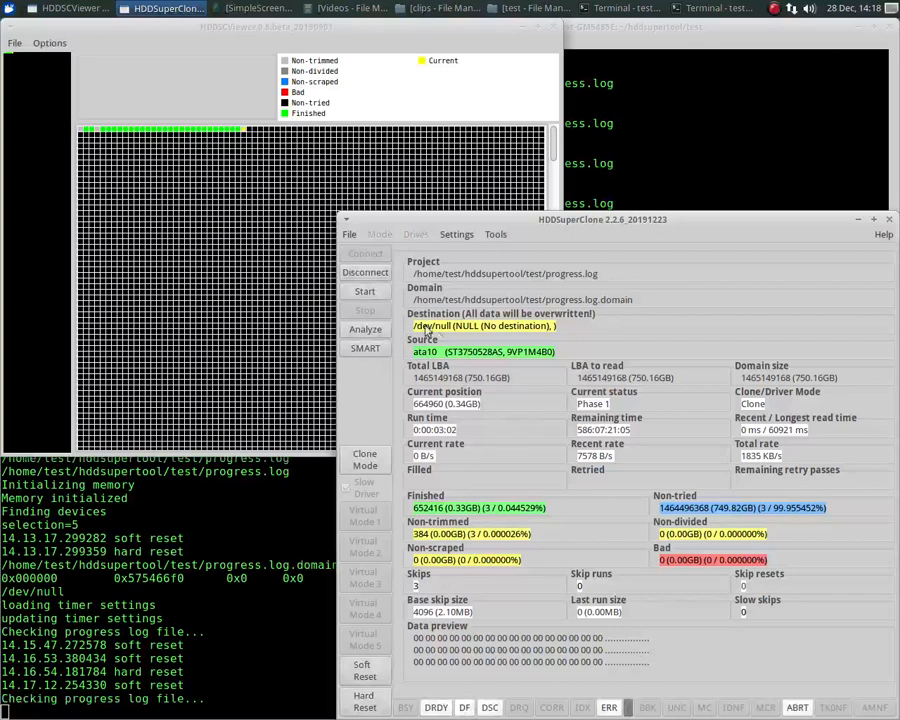
{"action": "left_click", "coordinate": [365, 291]}
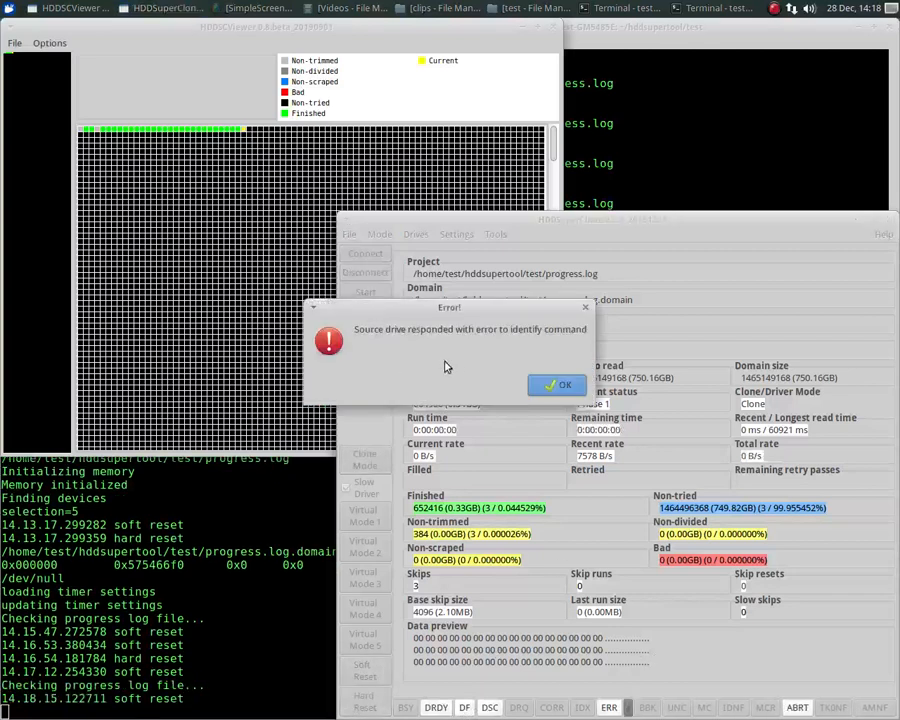
{"action": "left_click", "coordinate": [557, 385]}
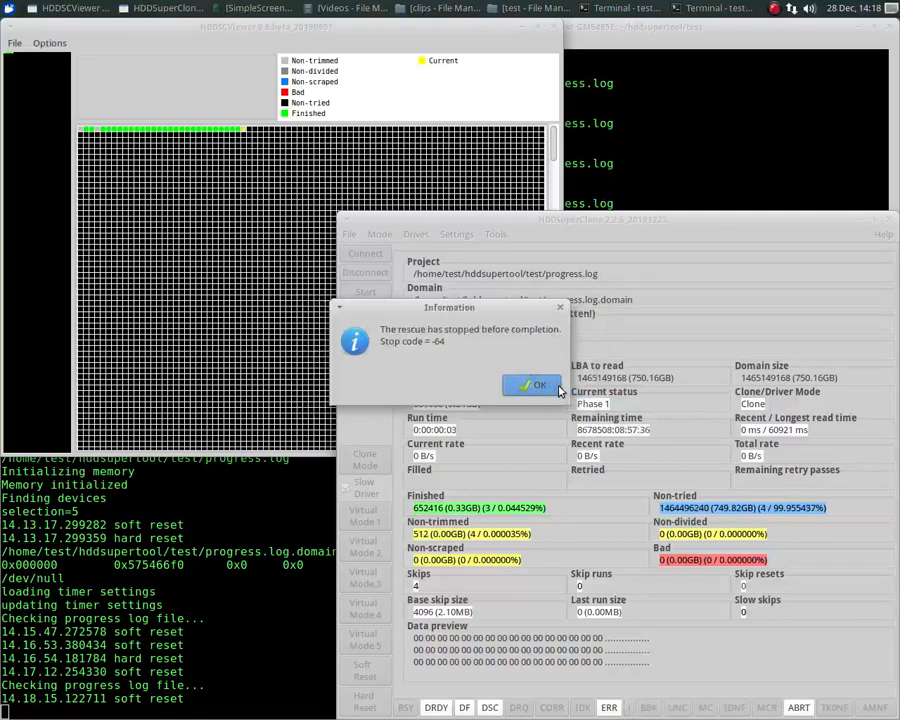
{"action": "left_click", "coordinate": [531, 386]}
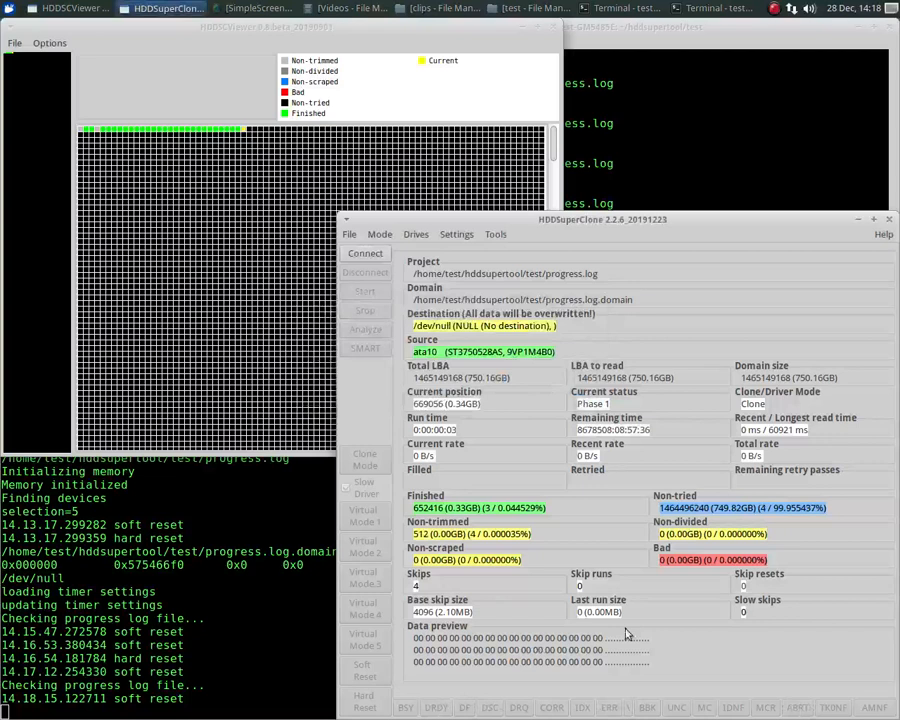
{"action": "mouse_move", "coordinate": [600, 530]}
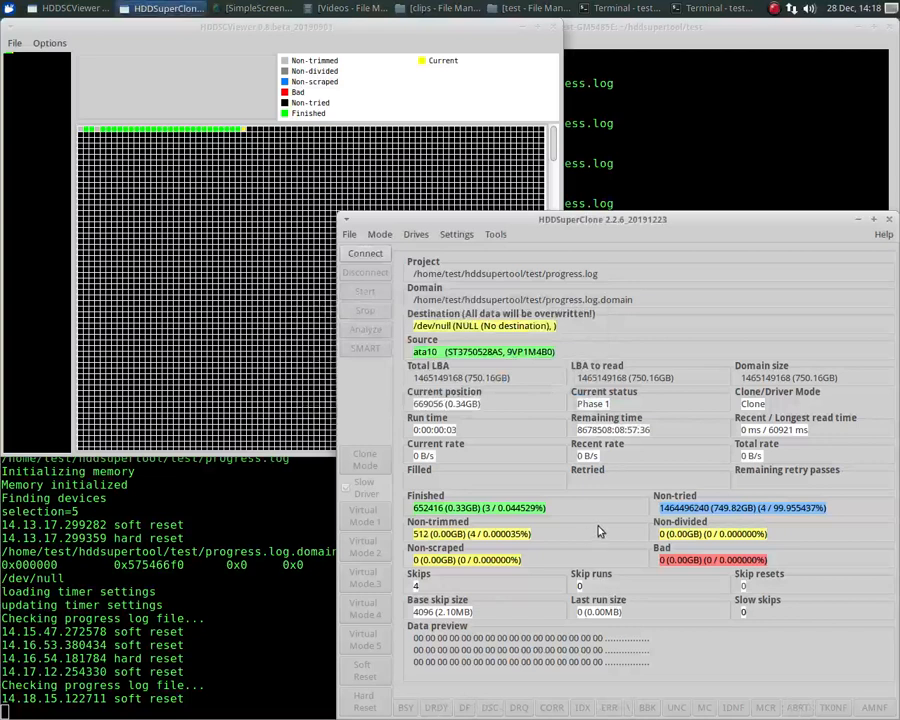
{"action": "mouse_move", "coordinate": [611, 503]}
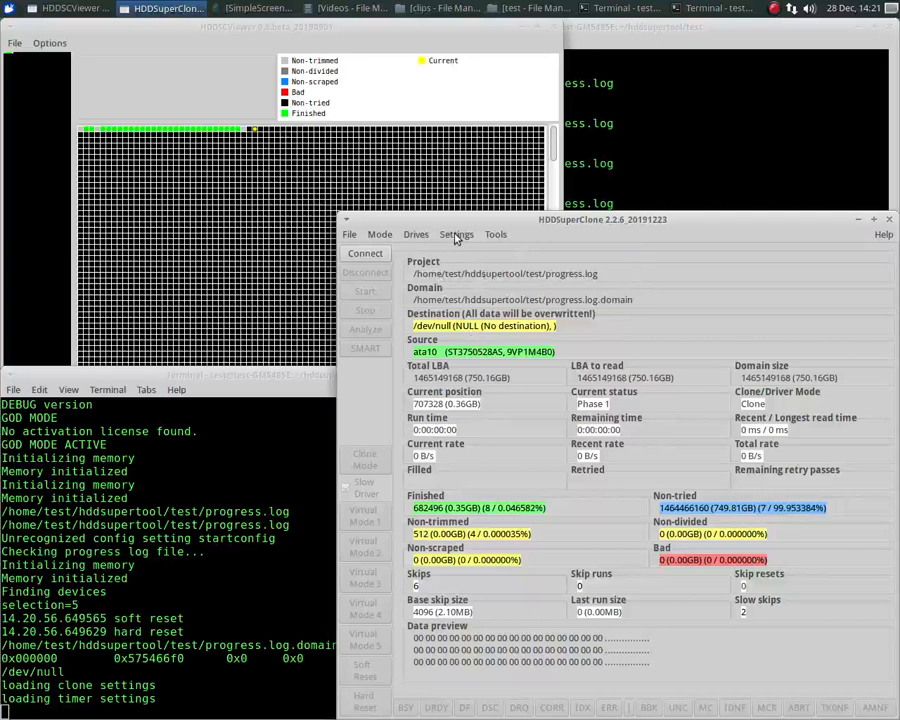
- Reconnect, read the drive's SMART attribute table, and close the results after review
{"action": "left_click", "coordinate": [365, 252]}
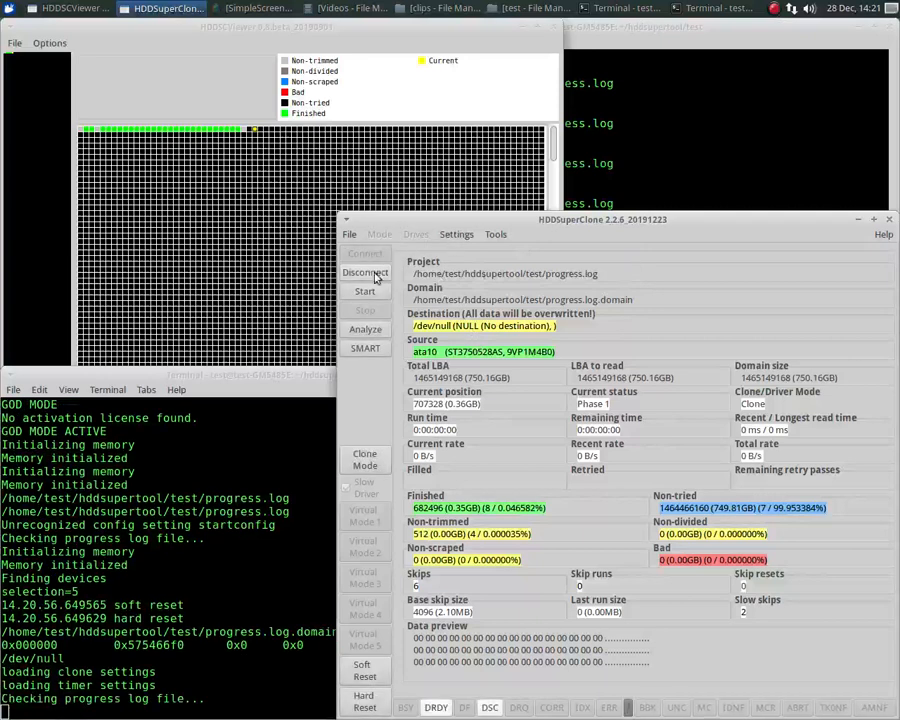
{"action": "left_click", "coordinate": [365, 348]}
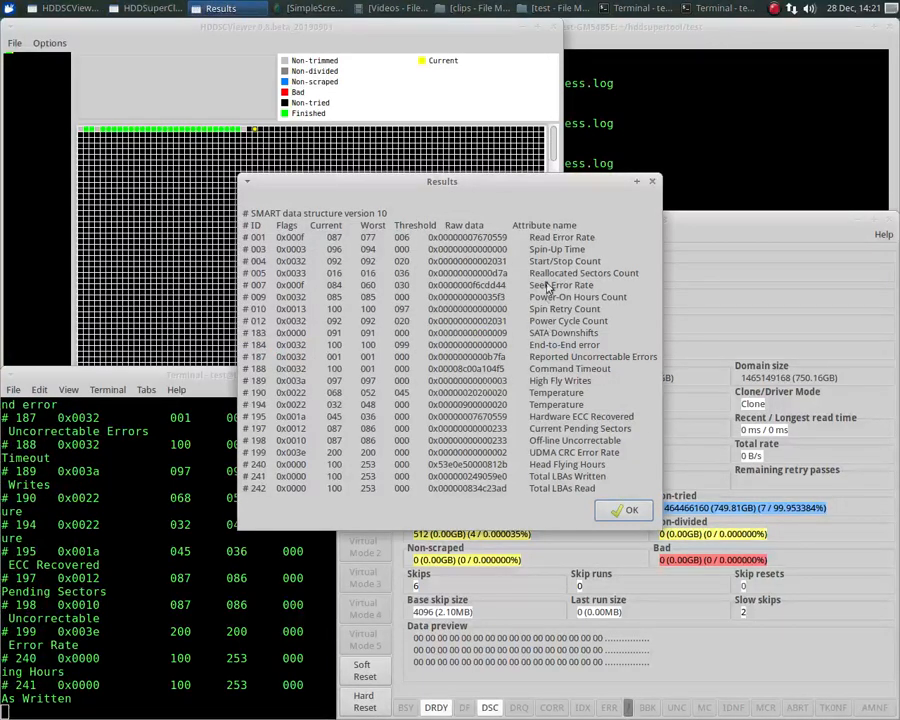
{"action": "mouse_move", "coordinate": [495, 280]}
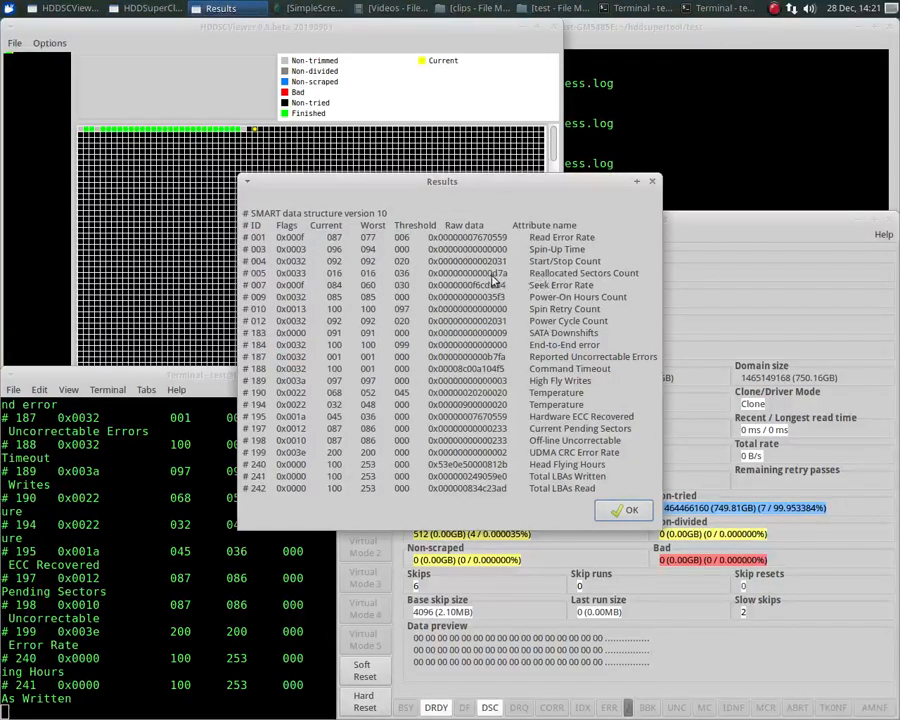
{"action": "mouse_move", "coordinate": [520, 385]}
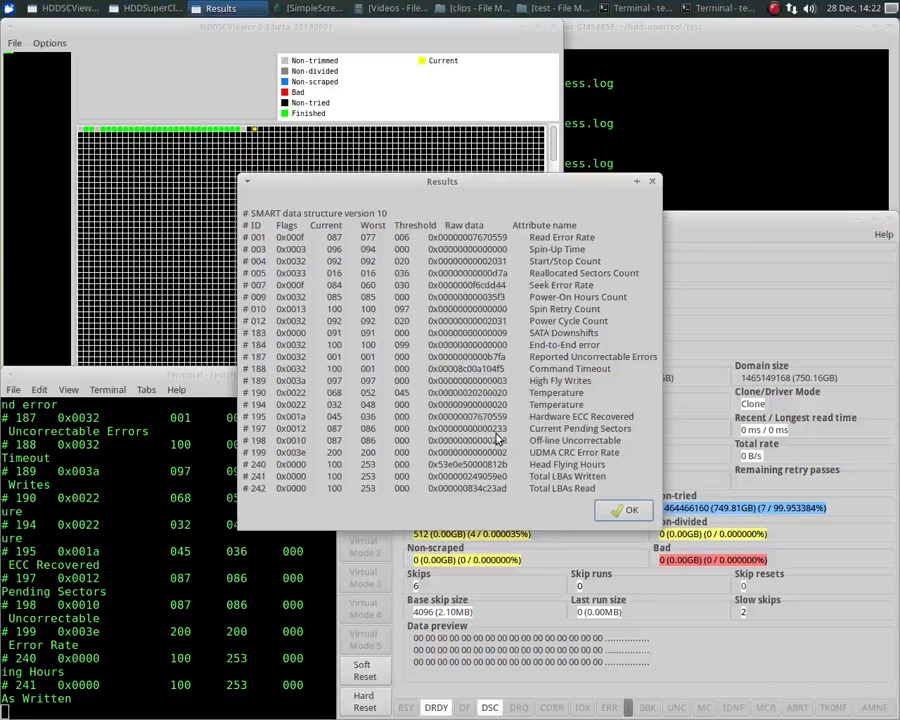
{"action": "mouse_move", "coordinate": [508, 433]}
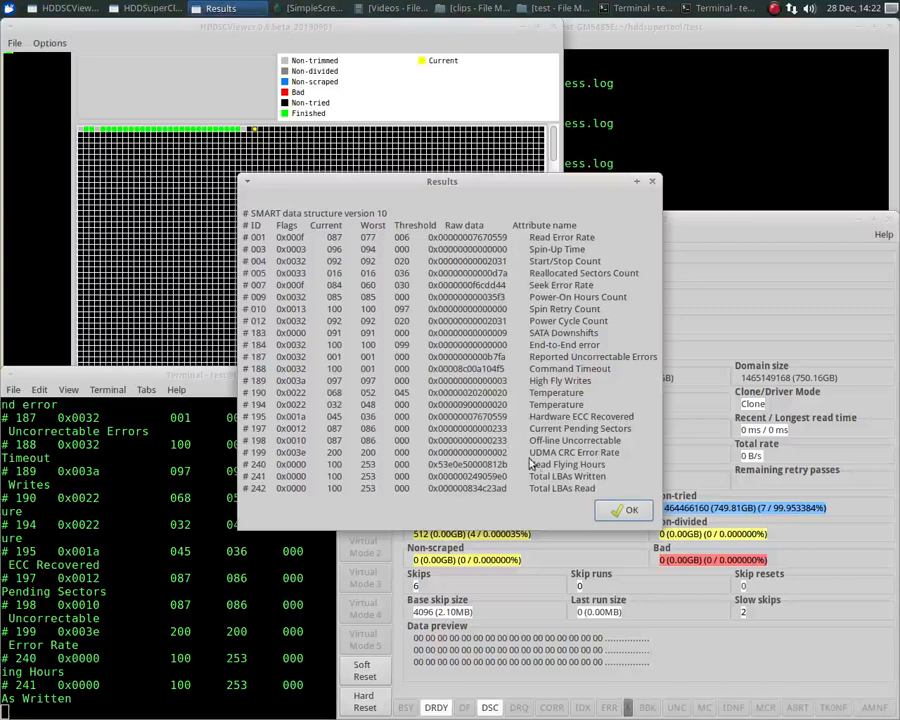
{"action": "left_click", "coordinate": [624, 510]}
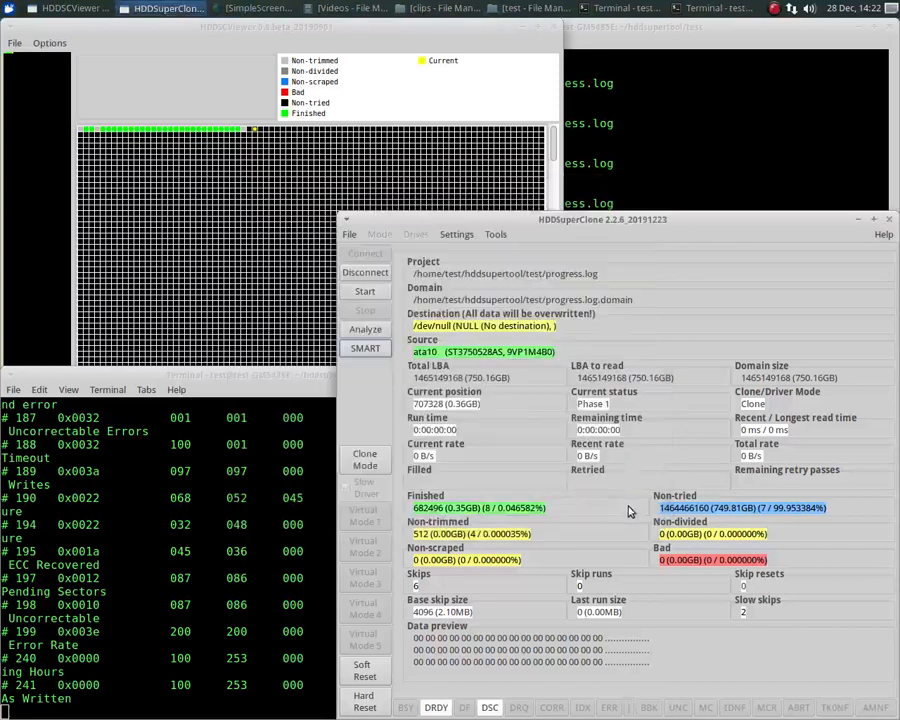
- In Timer Settings, set general timeout to 60000 ms and lower the soft reset time
{"action": "left_click", "coordinate": [456, 234]}
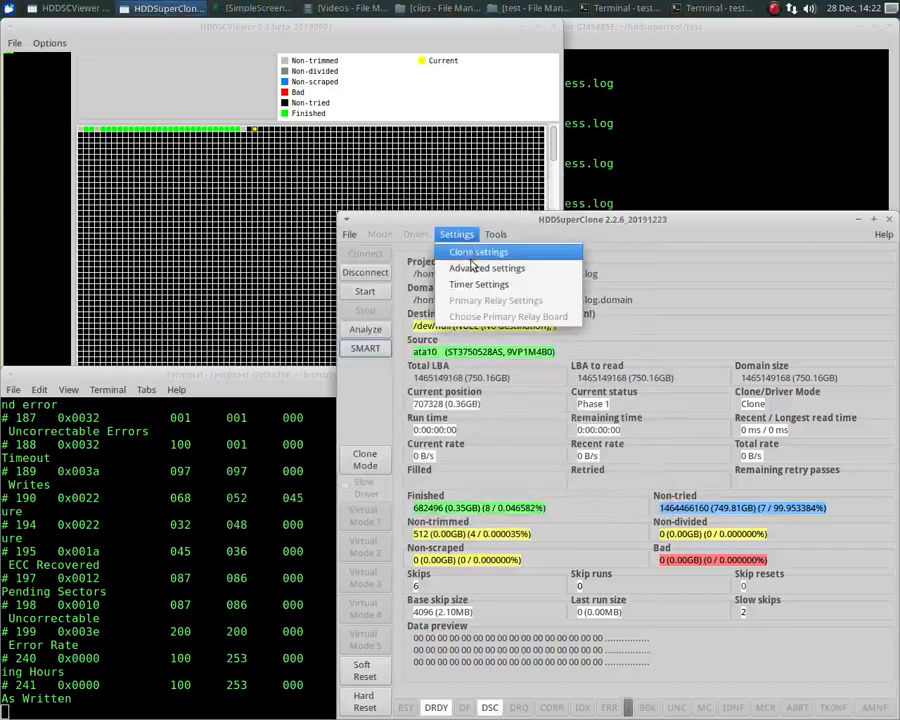
{"action": "left_click", "coordinate": [478, 284]}
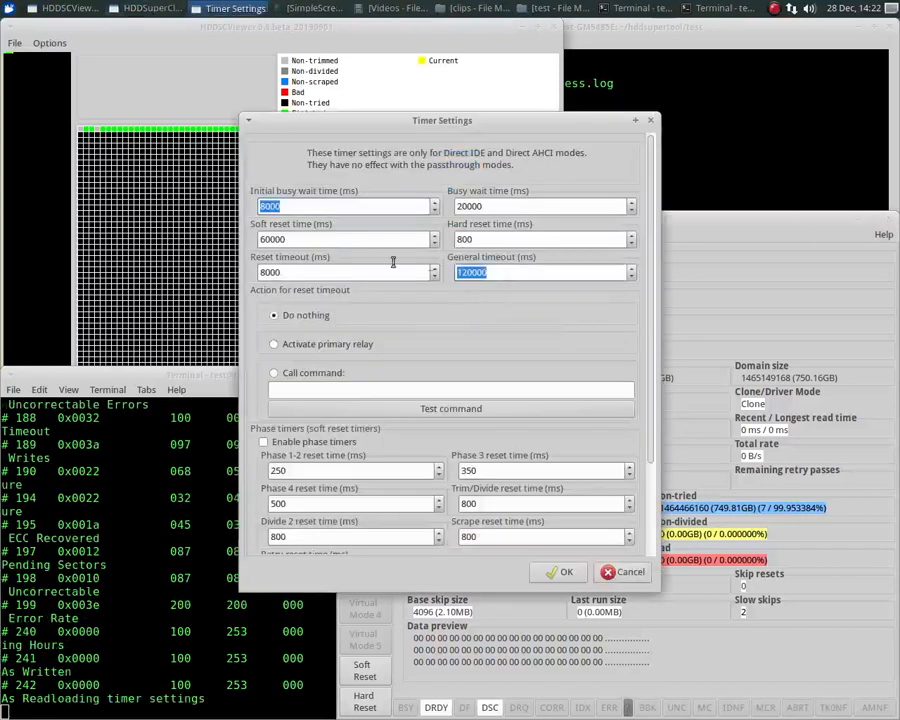
{"action": "type", "text": "60"}
{"action": "left_click", "coordinate": [349, 239]}
{"action": "type", "text": "80000"}
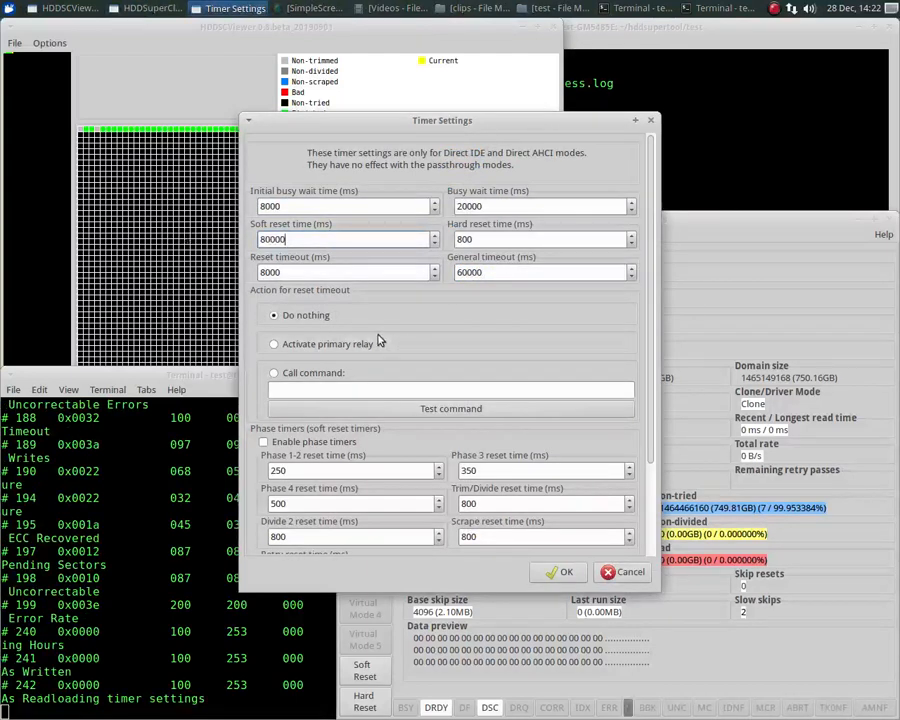
{"action": "left_click", "coordinate": [565, 572]}
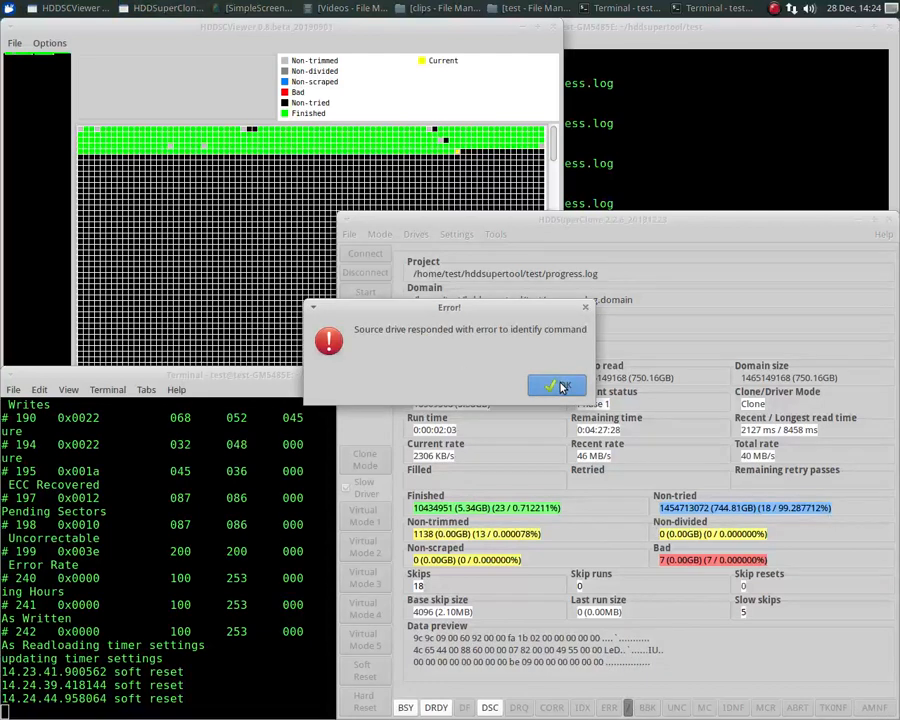
- Acknowledge the identify error after the clone stops at 5.34 GB with 7 bad
{"action": "left_click", "coordinate": [556, 386]}
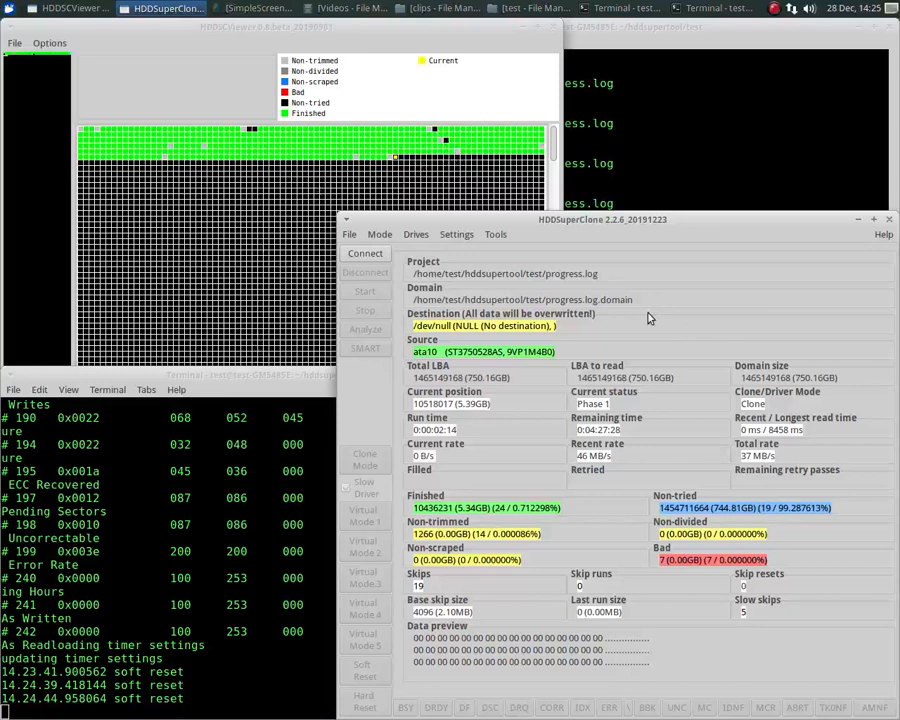
{"action": "mouse_move", "coordinate": [457, 233]}
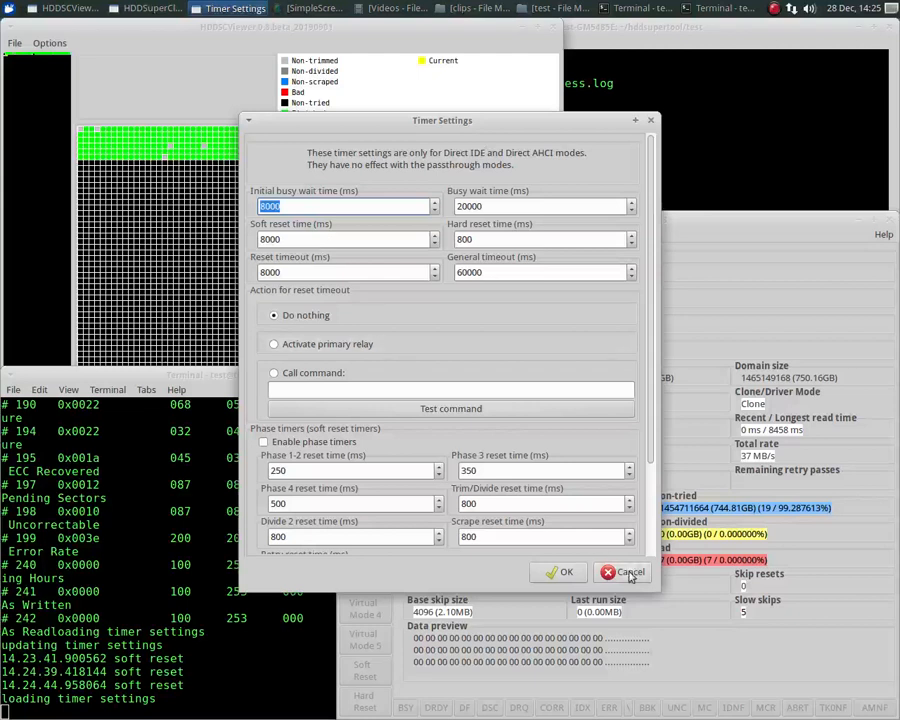
- Cancel Timer Settings, leaving the timer values unchanged
{"action": "left_click", "coordinate": [623, 572]}
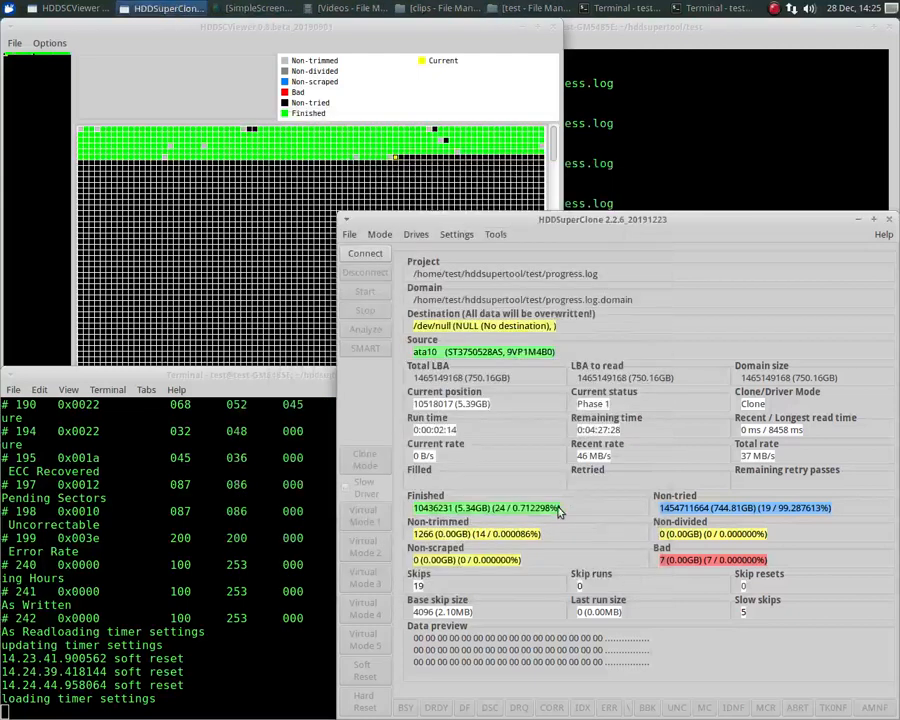
{"action": "mouse_move", "coordinate": [607, 513]}
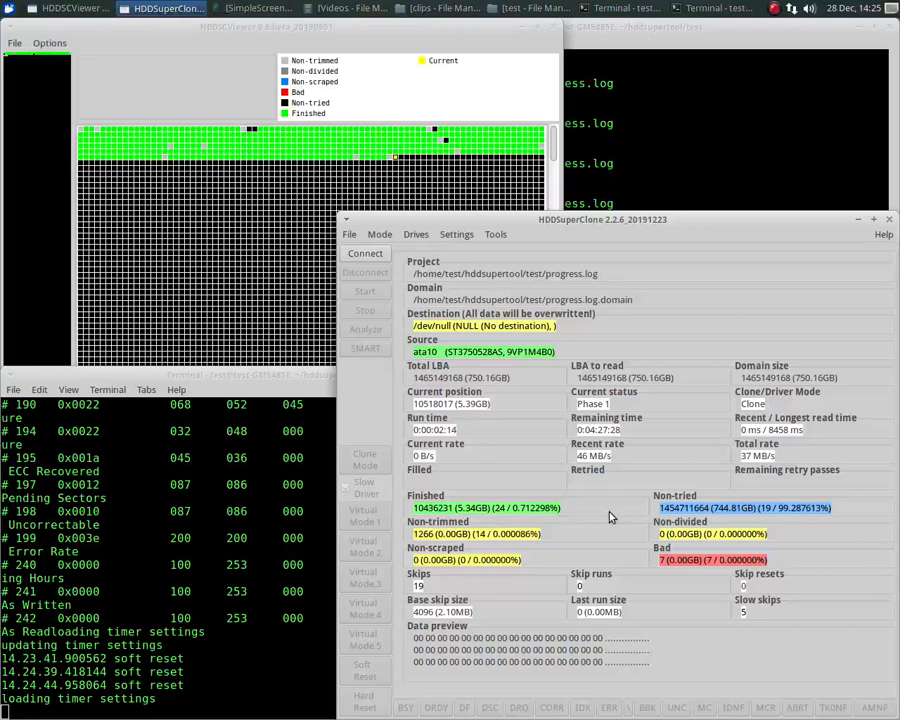
{"action": "mouse_move", "coordinate": [613, 521]}
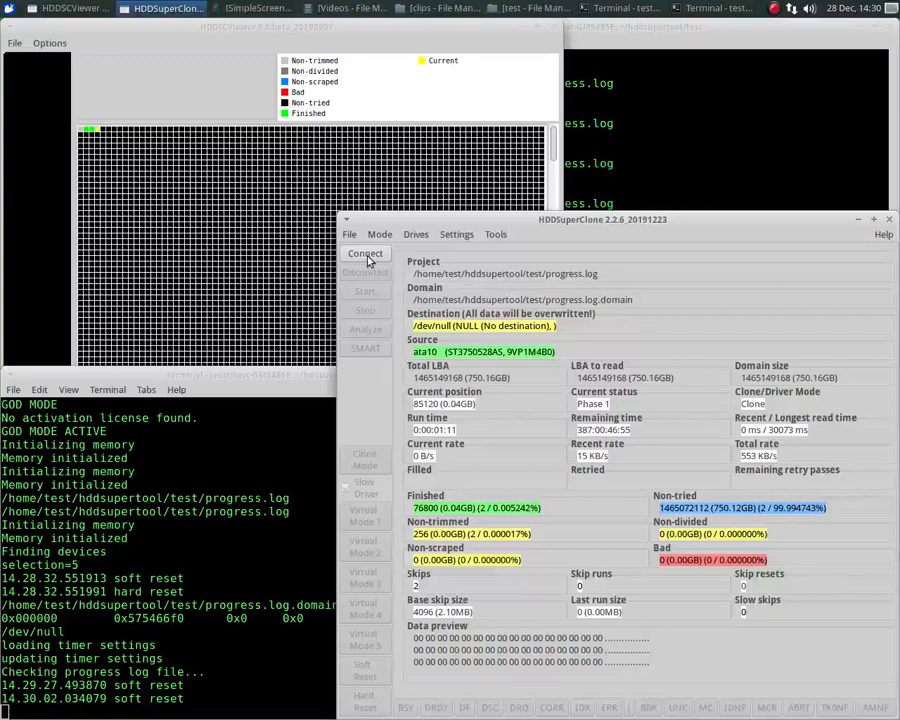
- Connect to the source drive in the restarted session showing 0.04 GB finished
{"action": "left_click", "coordinate": [364, 253]}
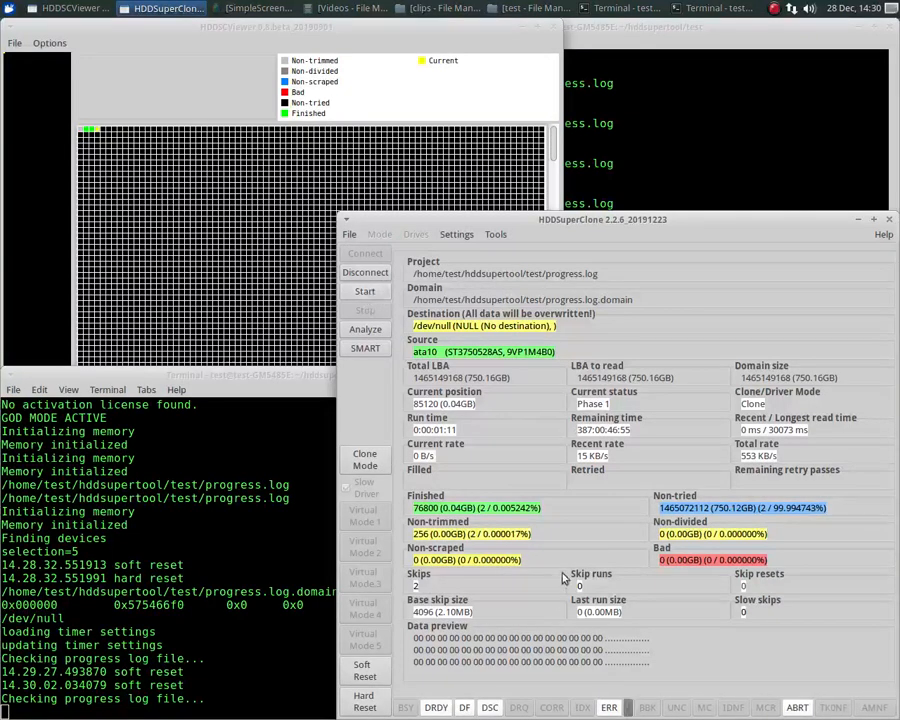
{"action": "mouse_move", "coordinate": [540, 687]}
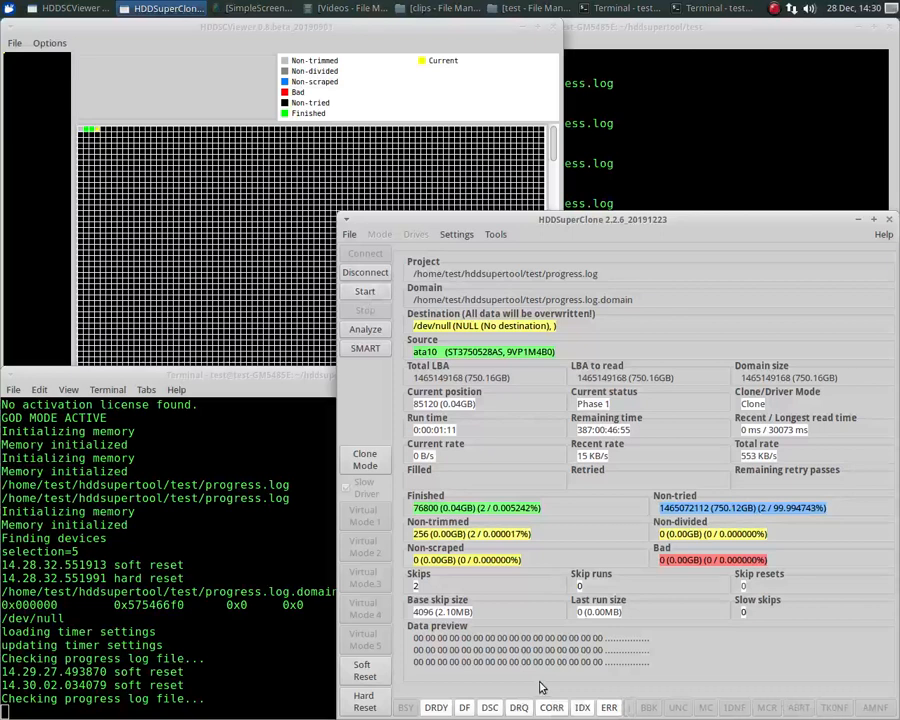
{"action": "mouse_move", "coordinate": [715, 630]}
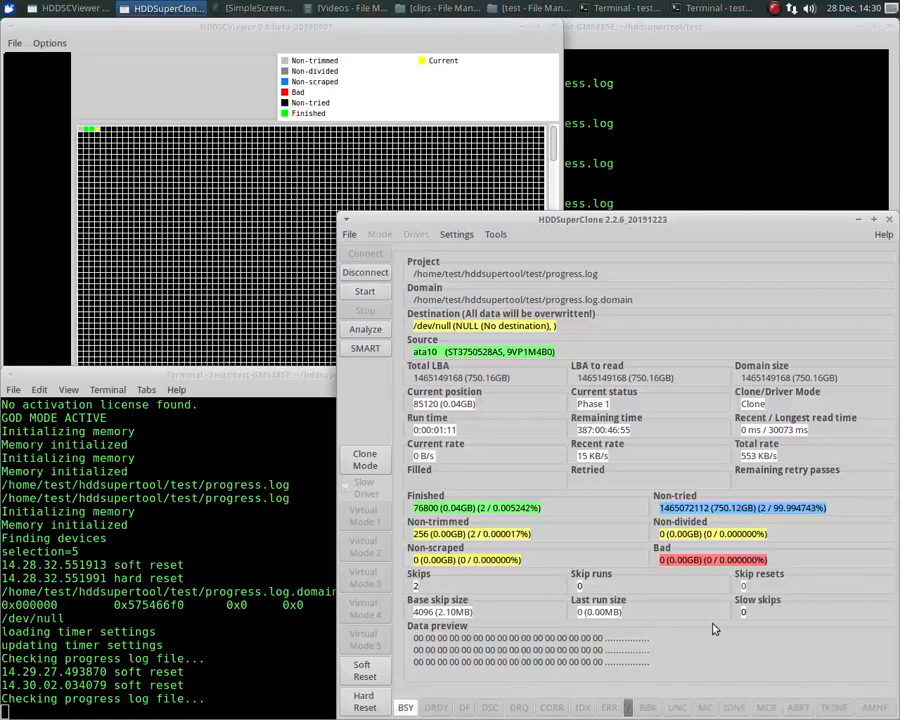
{"action": "mouse_move", "coordinate": [533, 688]}
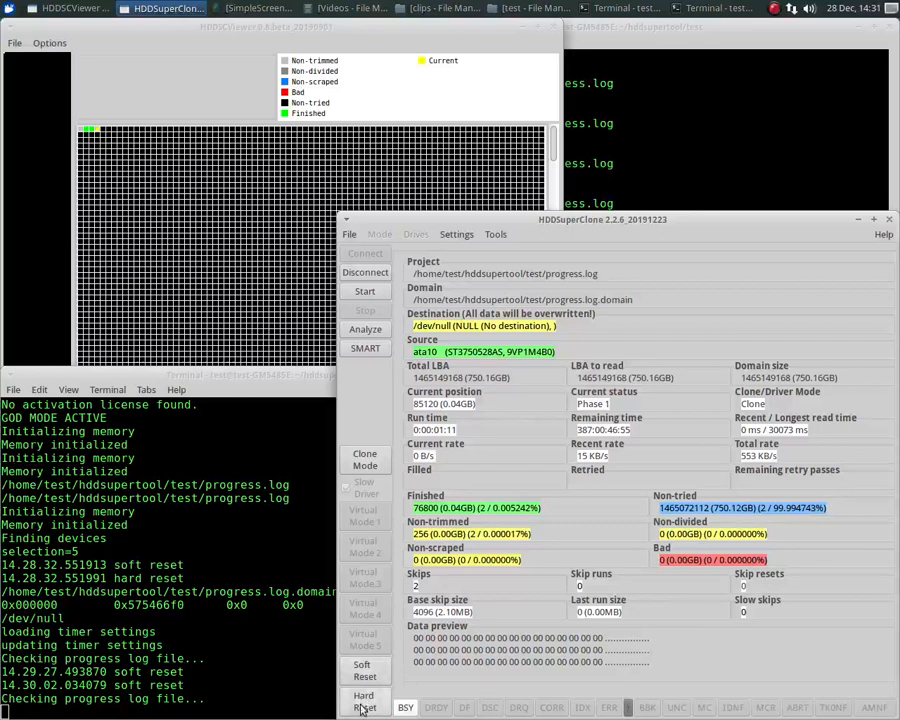
- Hard-reset the locked-up source drive so it reports reset success and DRDY/DSC ready
{"action": "left_click", "coordinate": [364, 700]}
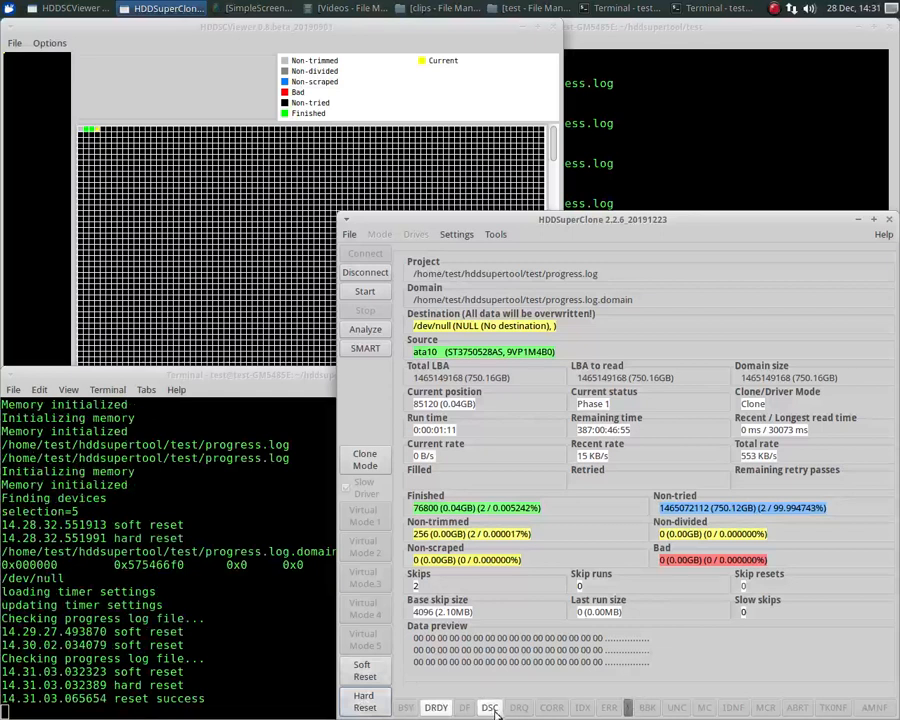
{"action": "mouse_move", "coordinate": [547, 571]}
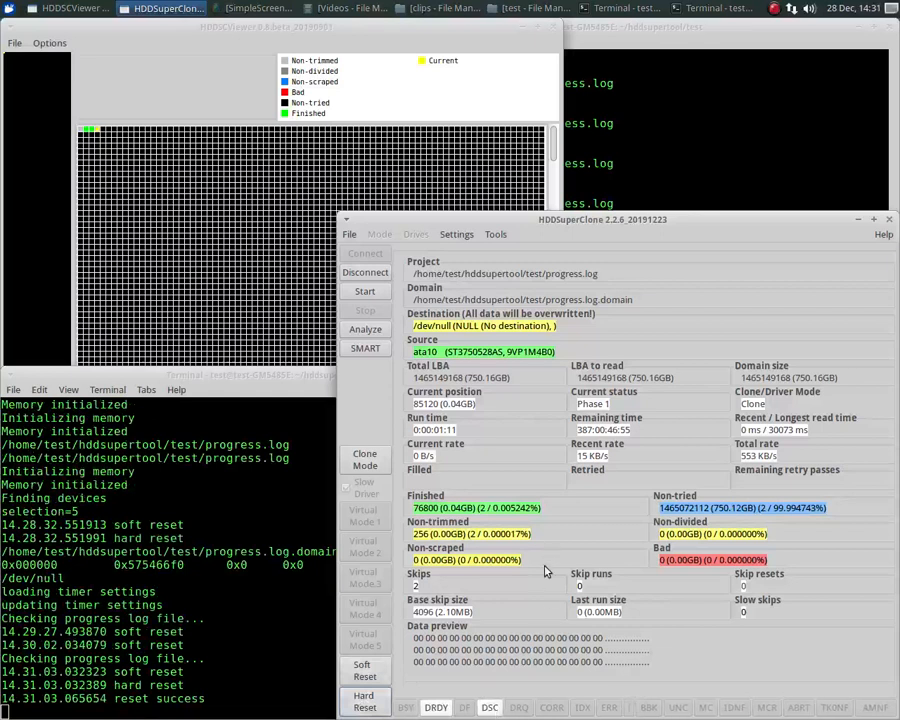